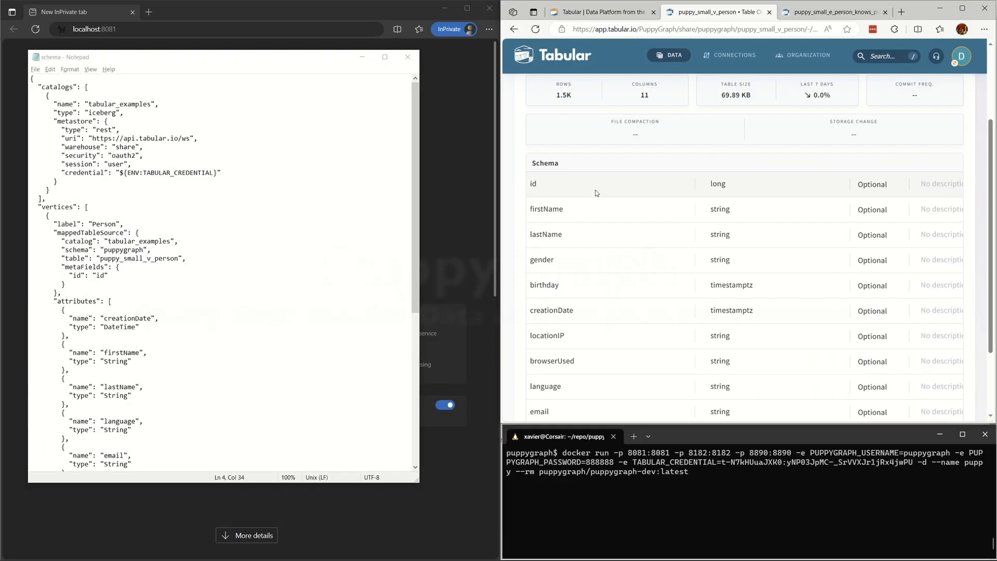
# Step: Scroll the person schema, then view the puppy_small_e_person_knows_person overview (five columns, 14K rows)
pyautogui.scroll(-3)
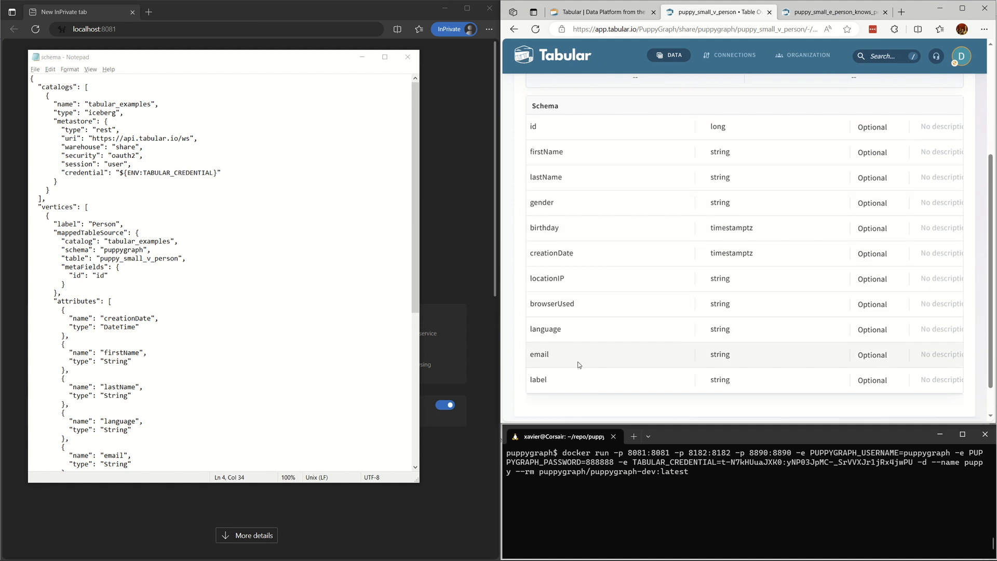
pyautogui.click(833, 11)
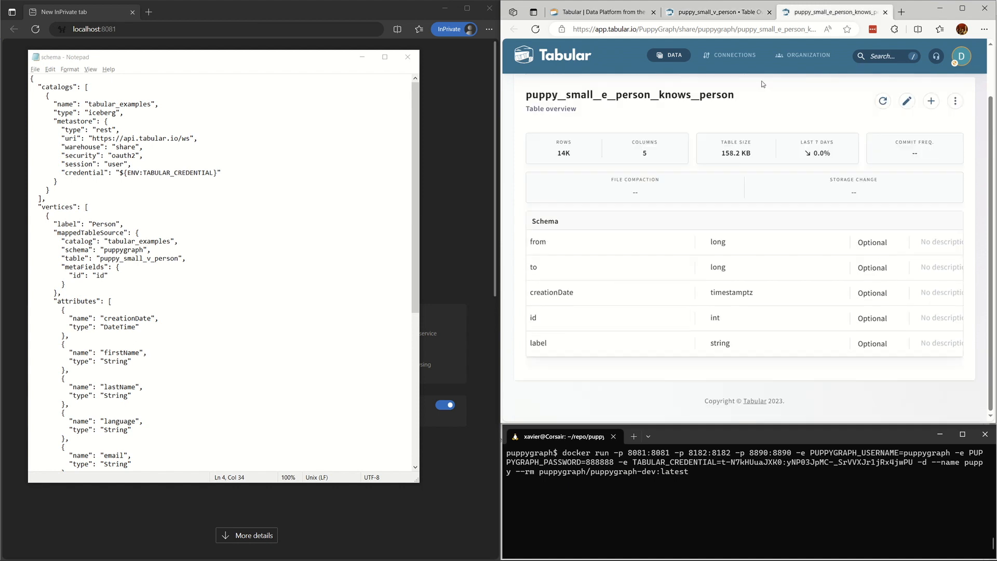
pyautogui.moveTo(604, 178)
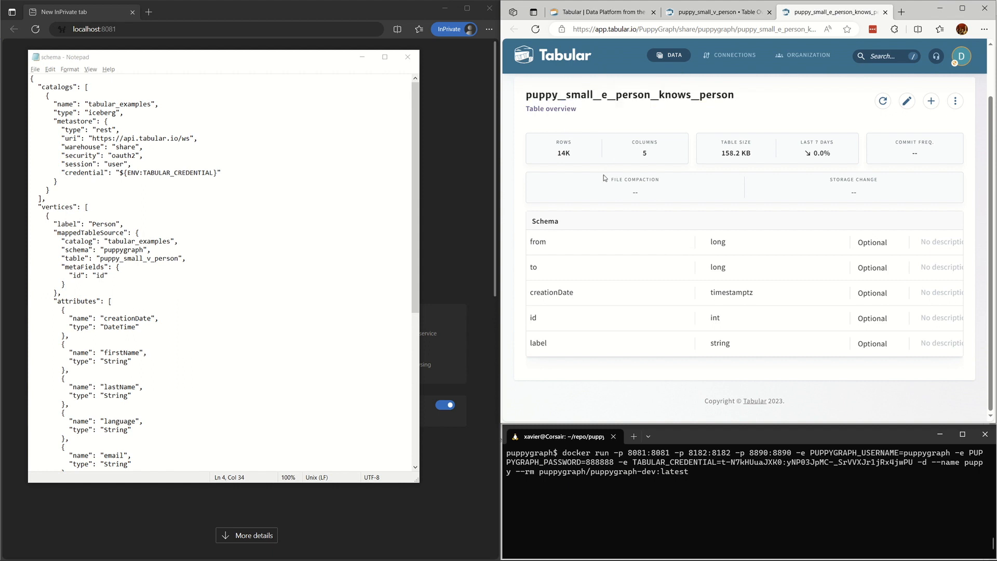
pyautogui.moveTo(579, 340)
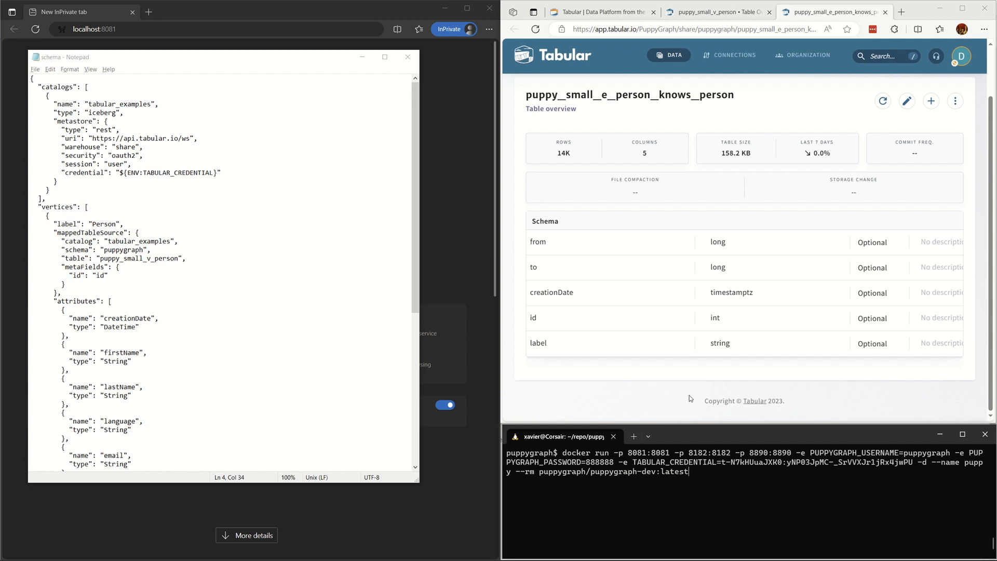
pyautogui.moveTo(623, 389)
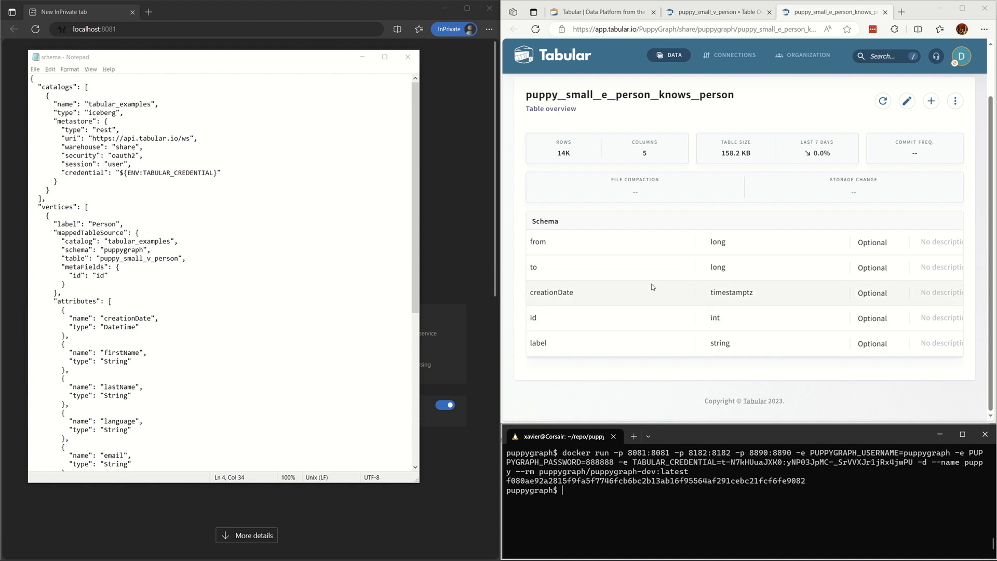
# Step: Run docker ps to confirm the puppy container is up with ports 8081, 8182, 8890
pyautogui.write('docker ps')
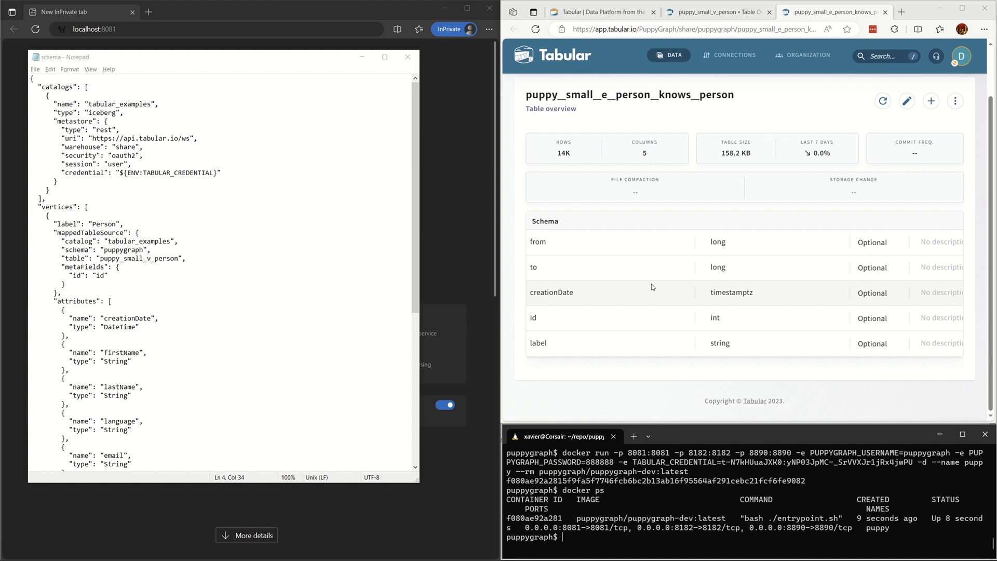
pyautogui.moveTo(786, 489)
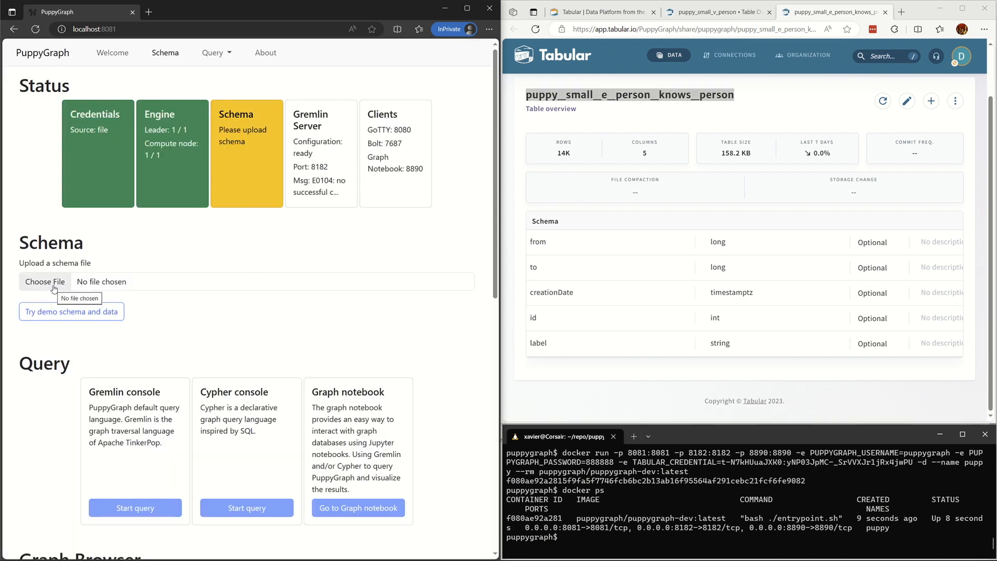
# Step: Select schema.json from the test-tabular folder as the schema file
pyautogui.click(45, 281)
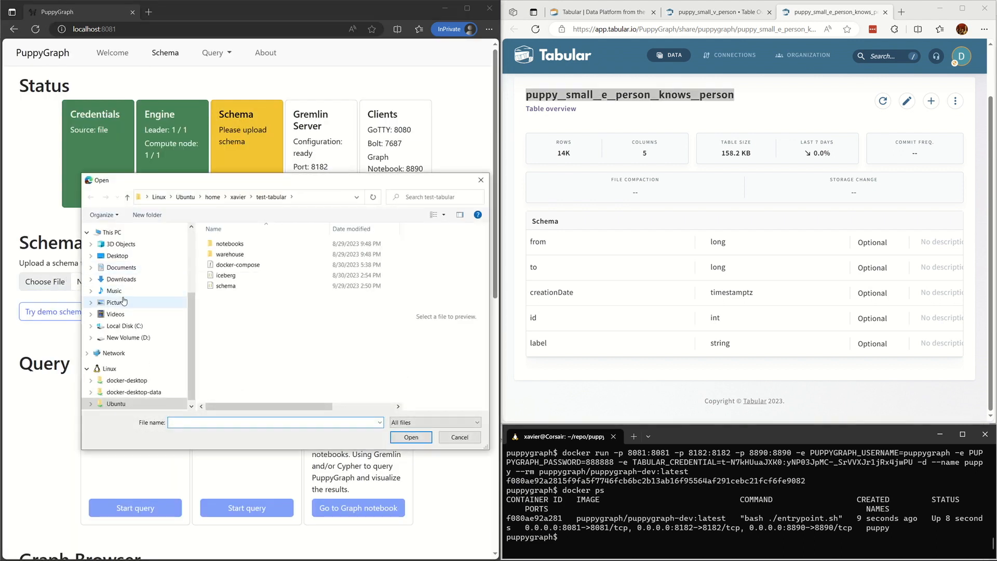
pyautogui.click(225, 286)
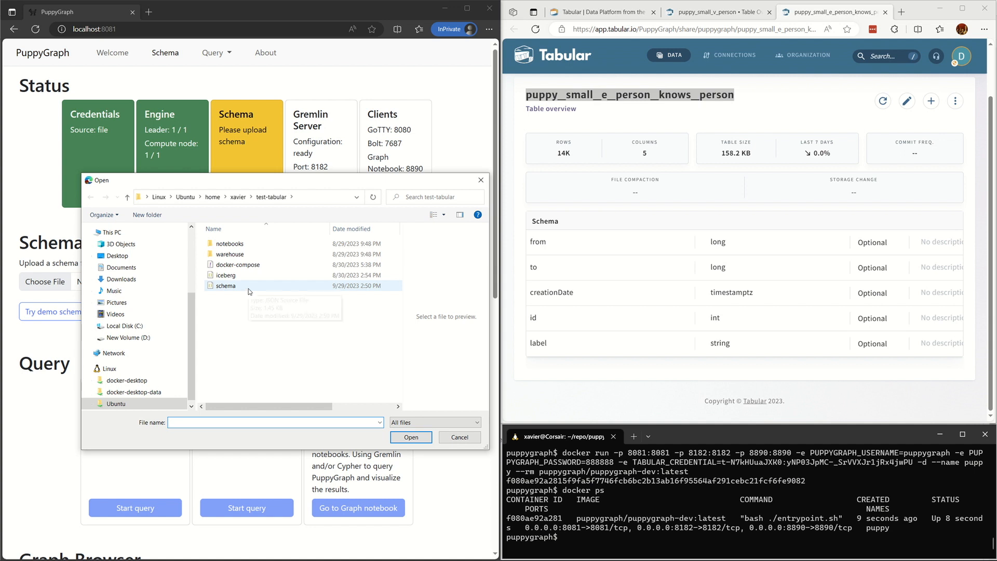
pyautogui.click(410, 437)
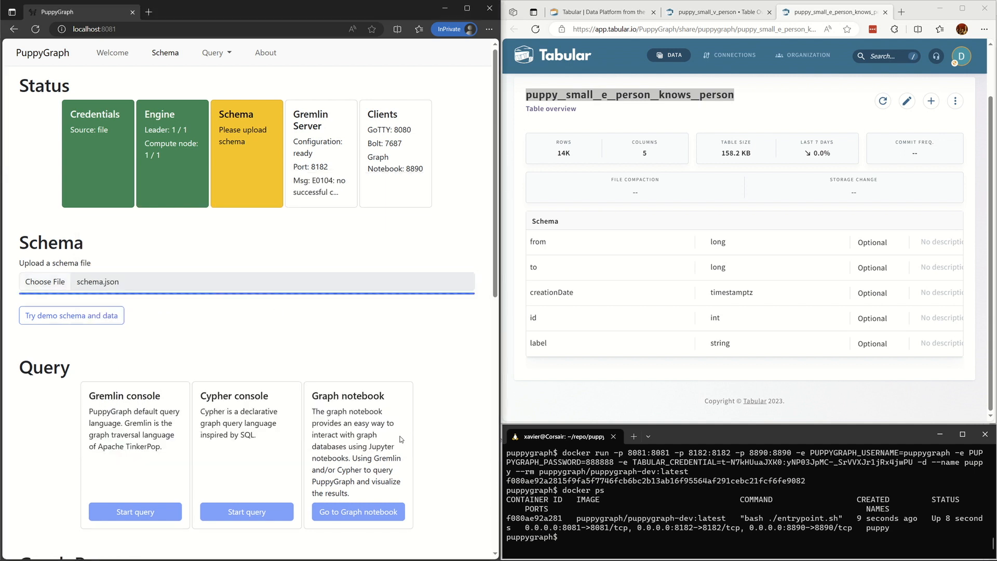
pyautogui.moveTo(294, 318)
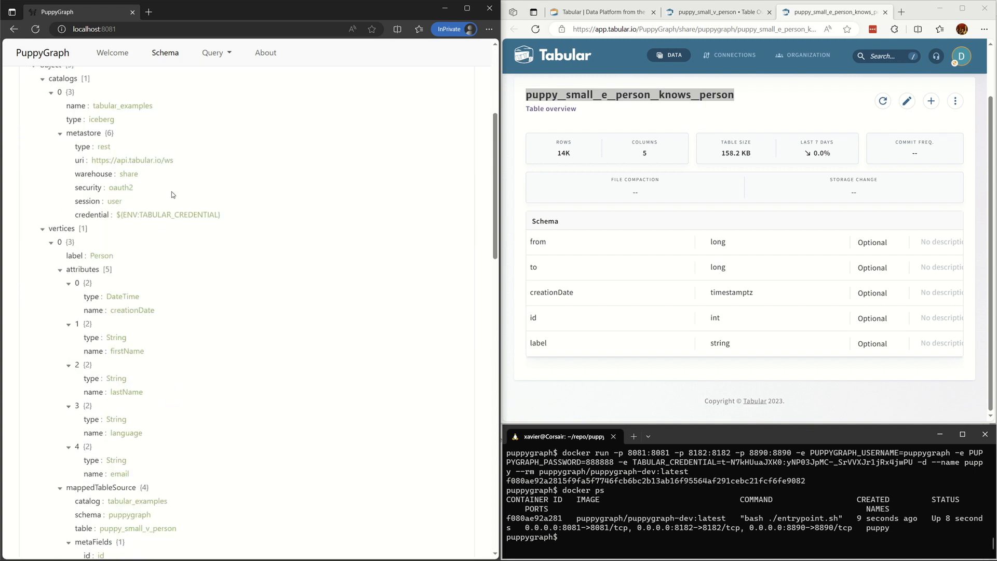
# Step: Scroll through the parsed schema tree and updated status showing Schema OK
pyautogui.scroll(-3)
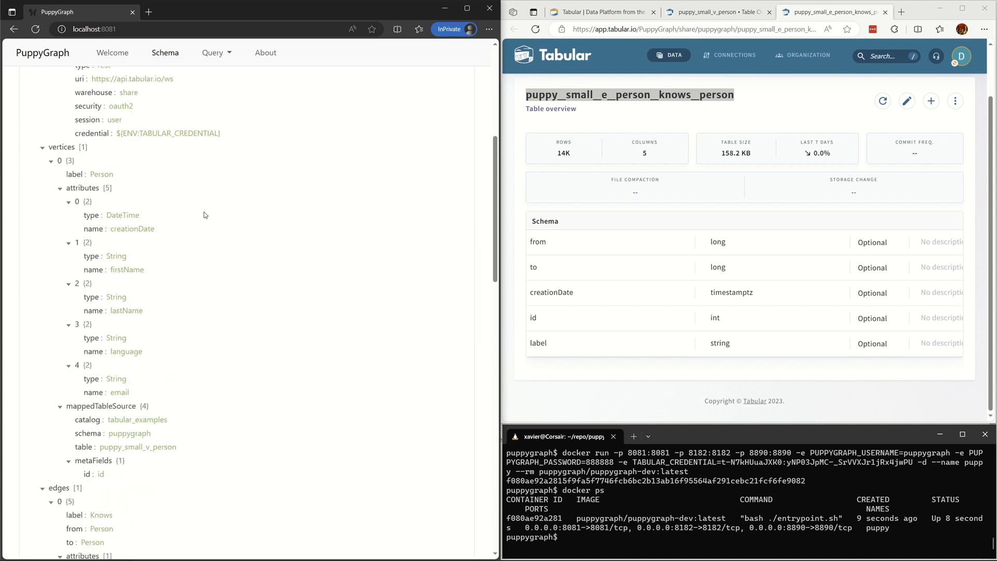
pyautogui.scroll(-3)
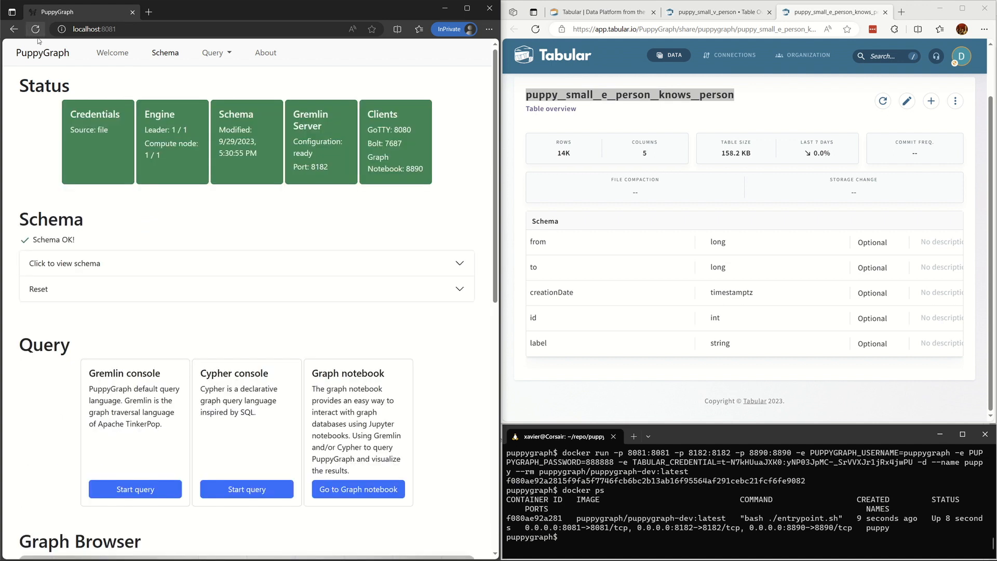
# Step: Start the Graph Browser and expand it to fill the window
pyautogui.scroll(-3)
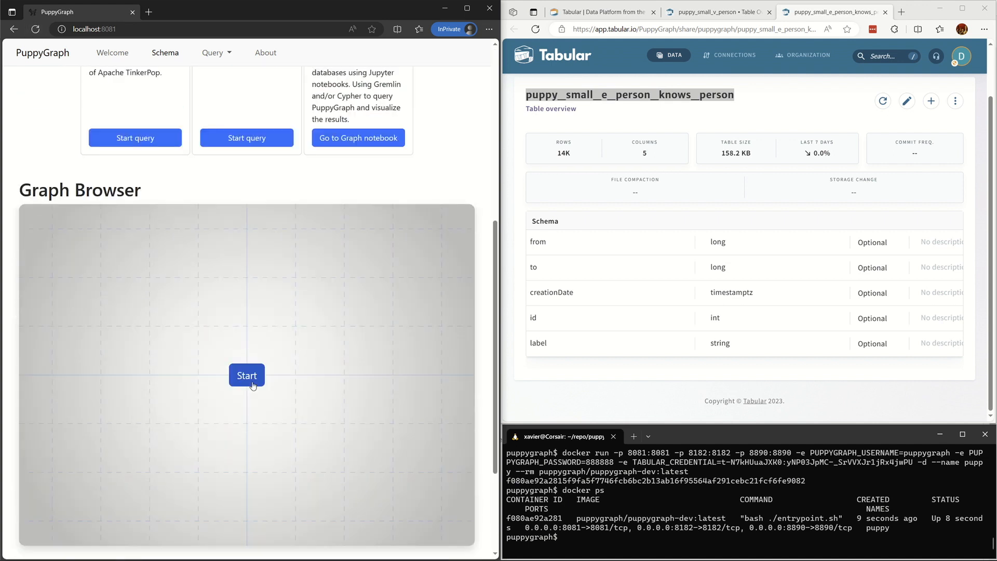
pyautogui.click(247, 375)
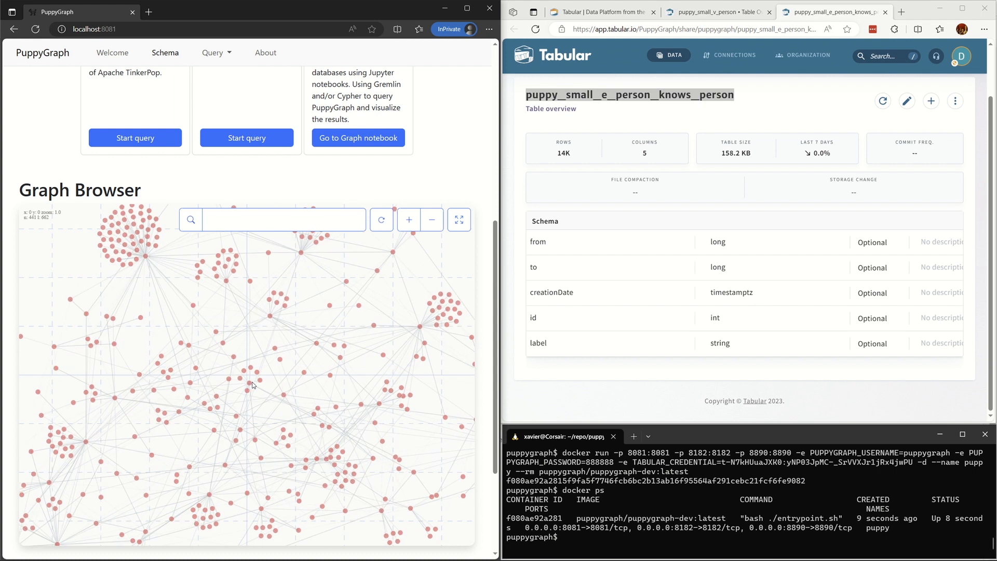
pyautogui.click(458, 219)
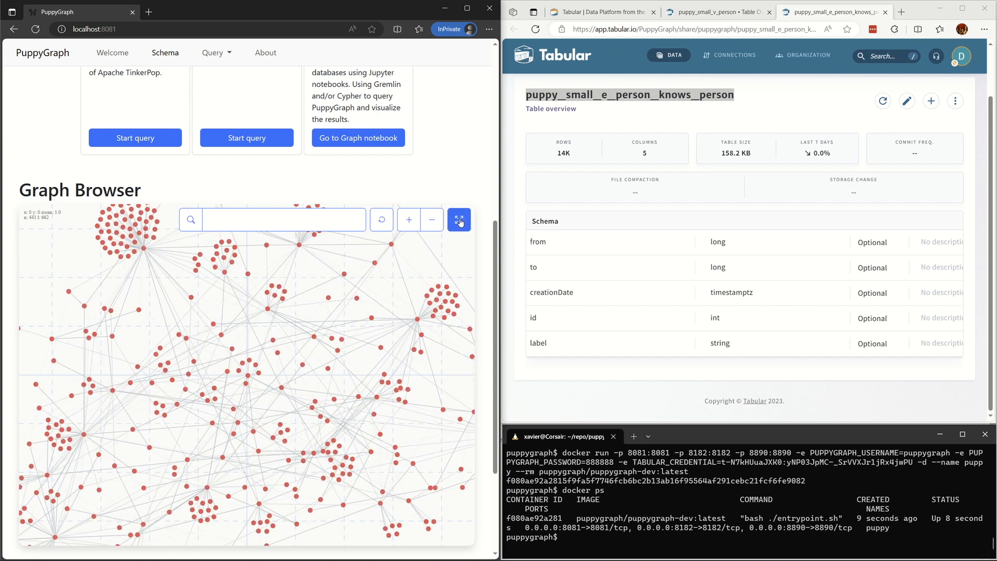
pyautogui.click(459, 219)
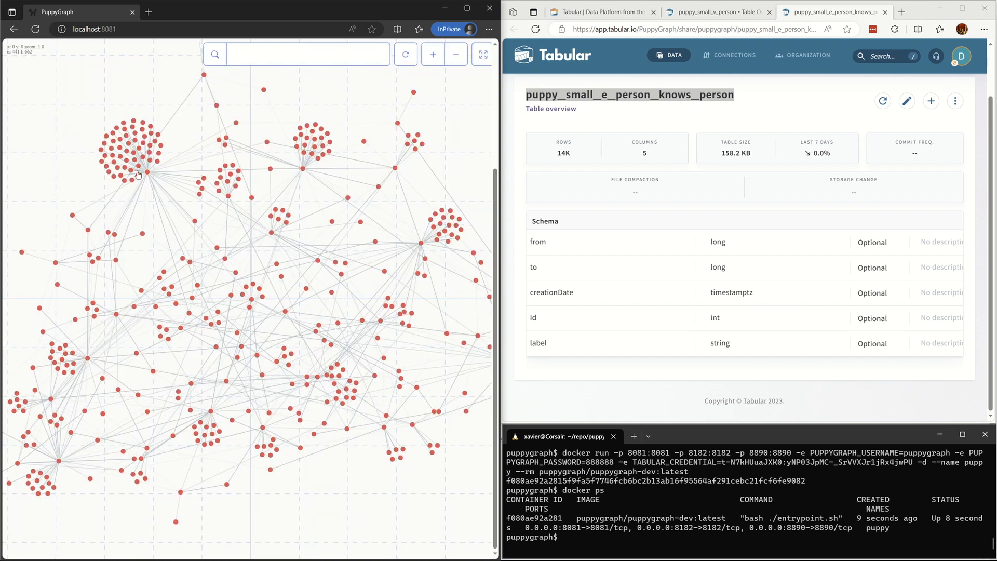
pyautogui.scroll(-3)
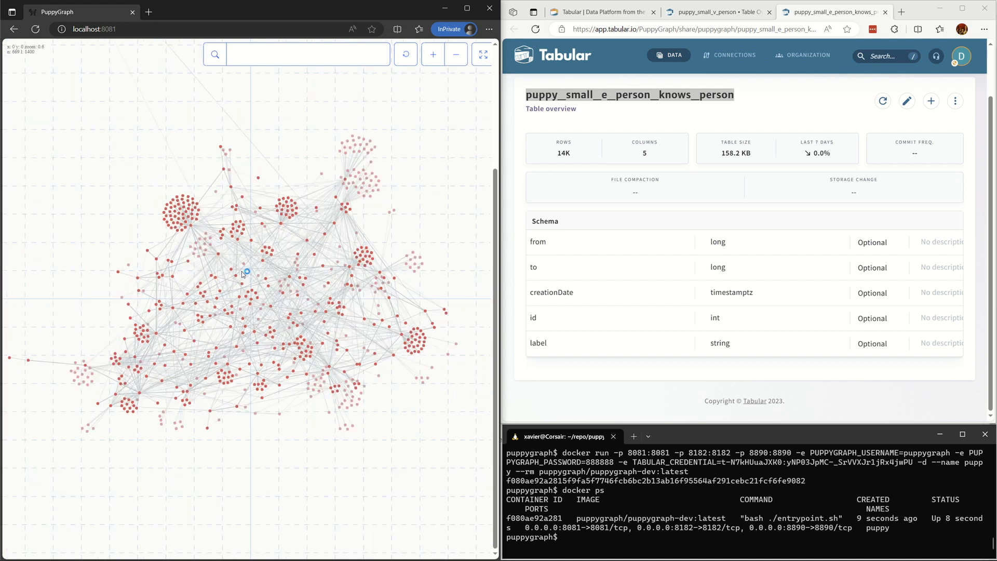
pyautogui.moveTo(246, 271); pyautogui.dragTo(293, 402)
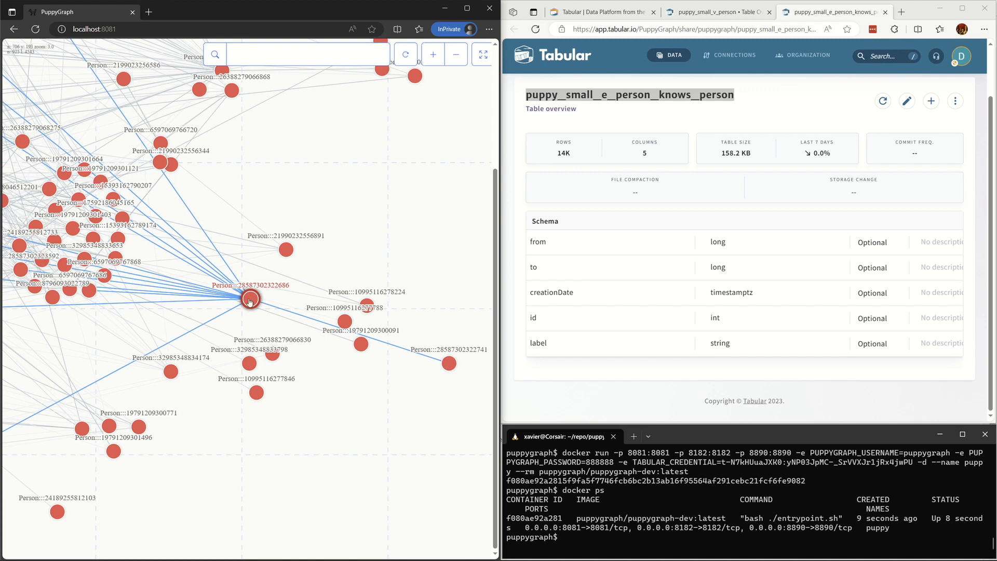
pyautogui.click(249, 299)
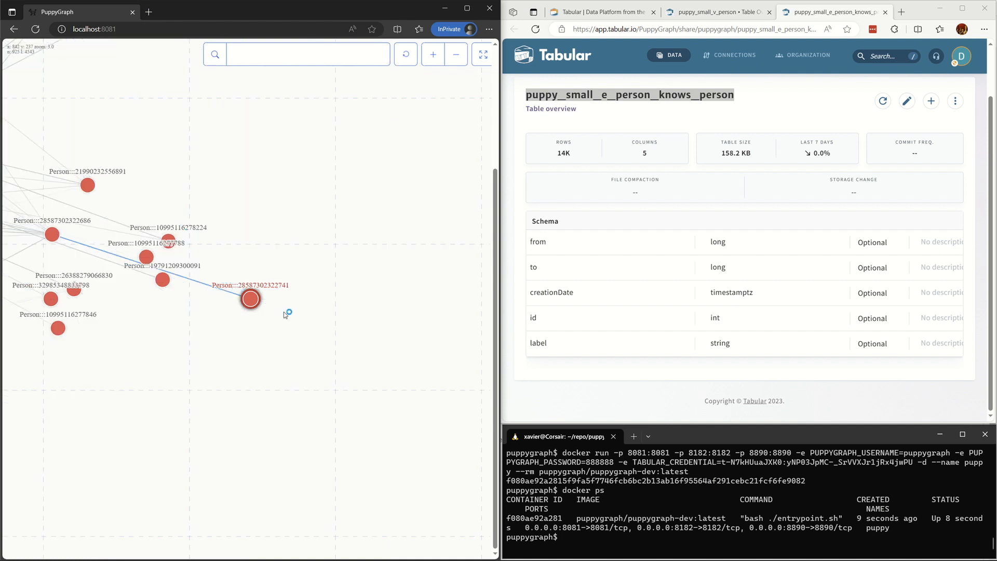
pyautogui.moveTo(250, 299); pyautogui.dragTo(347, 277)
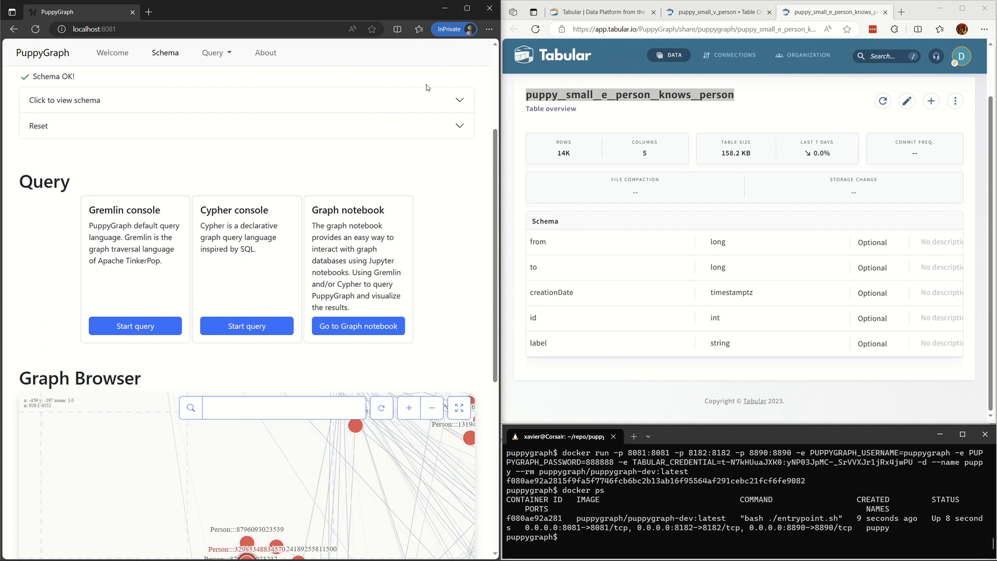
# Step: Open the Gremlin console, enter g.V(), then close the console
pyautogui.click(135, 325)
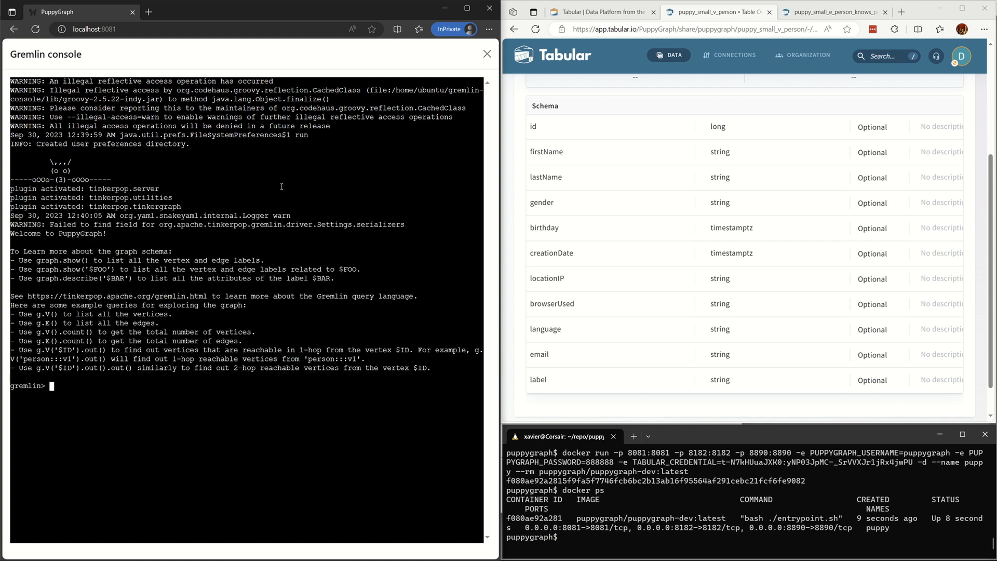
pyautogui.write('g.V')
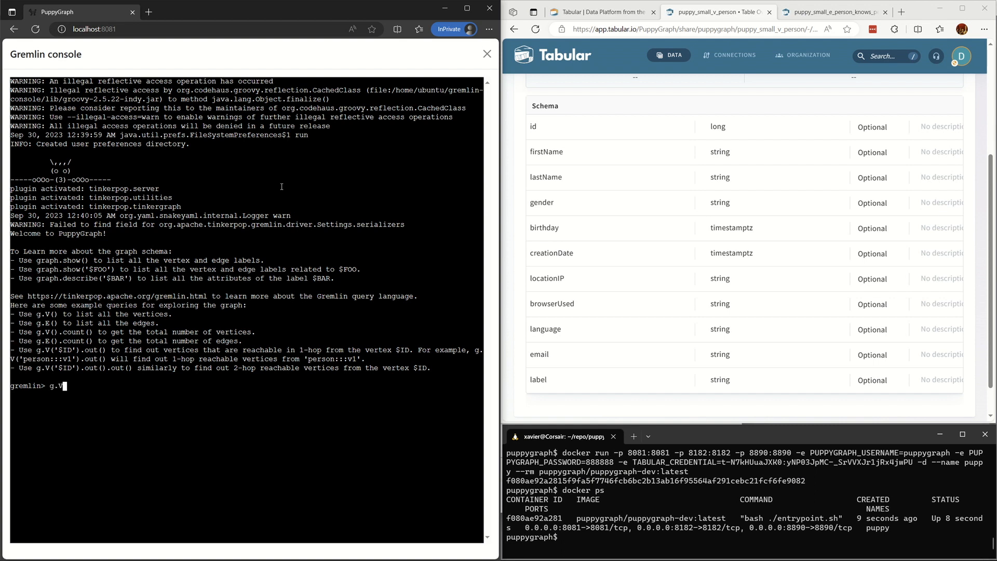
pyautogui.write('()')
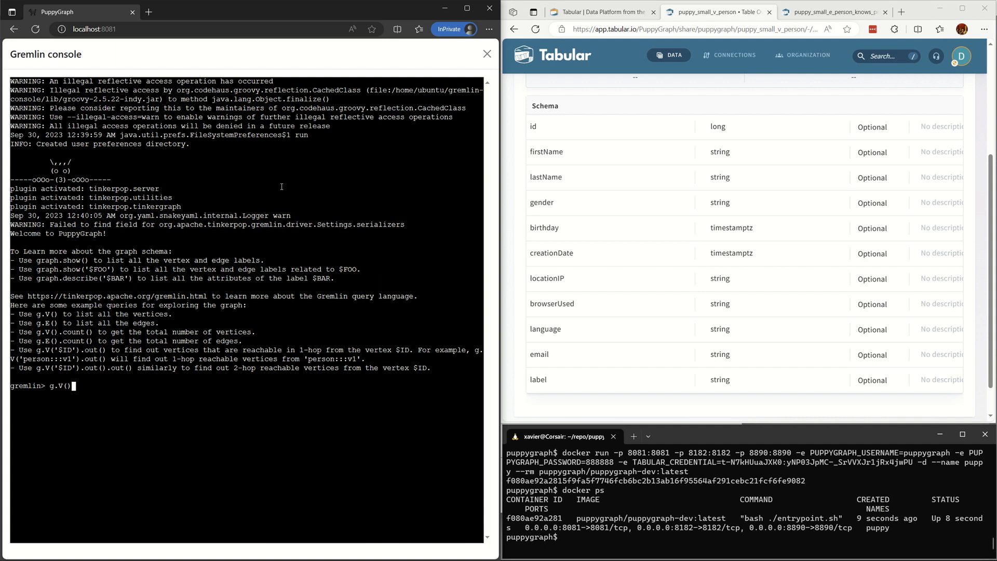
pyautogui.click(469, 54)
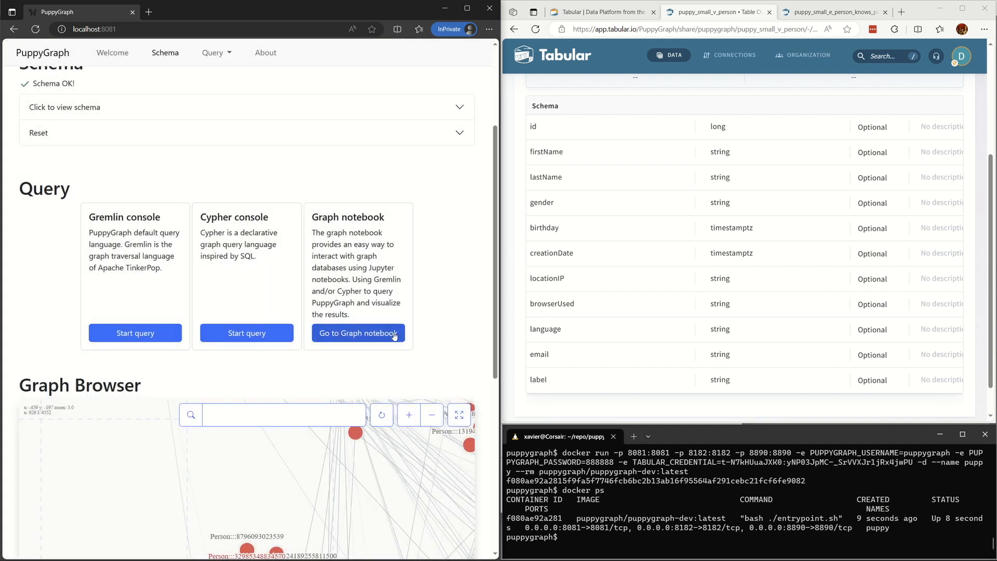
pyautogui.click(357, 332)
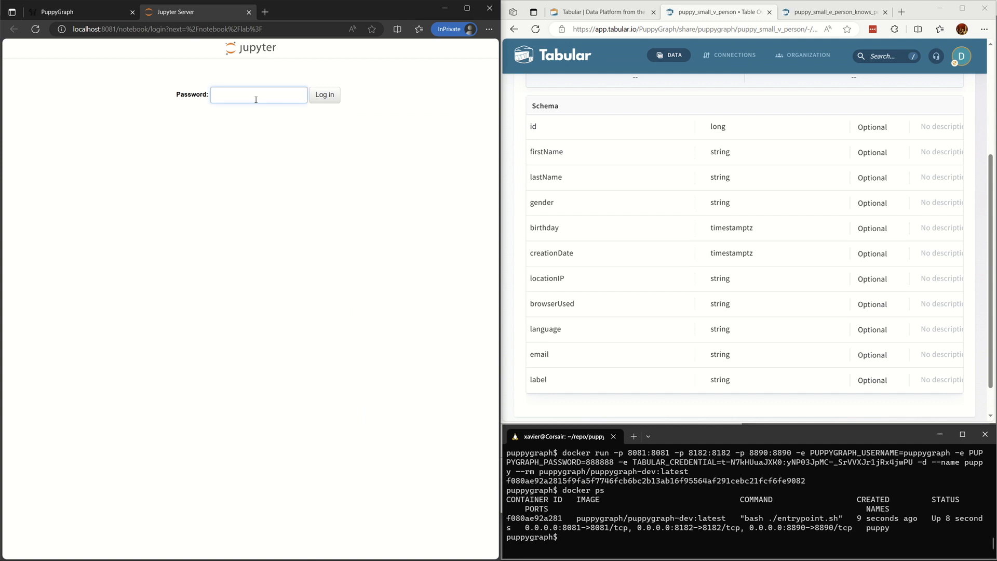
pyautogui.write('888888')
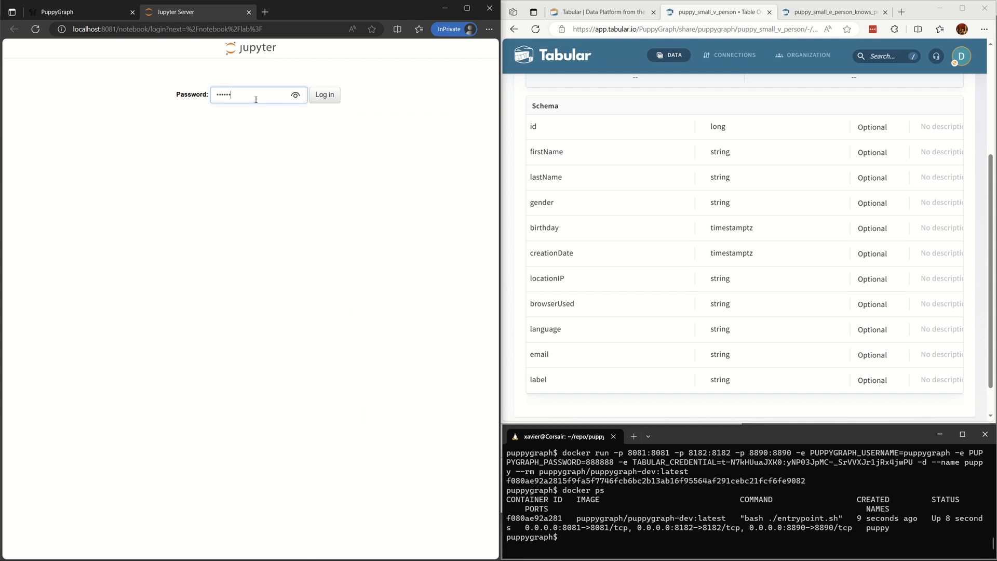
pyautogui.click(324, 94)
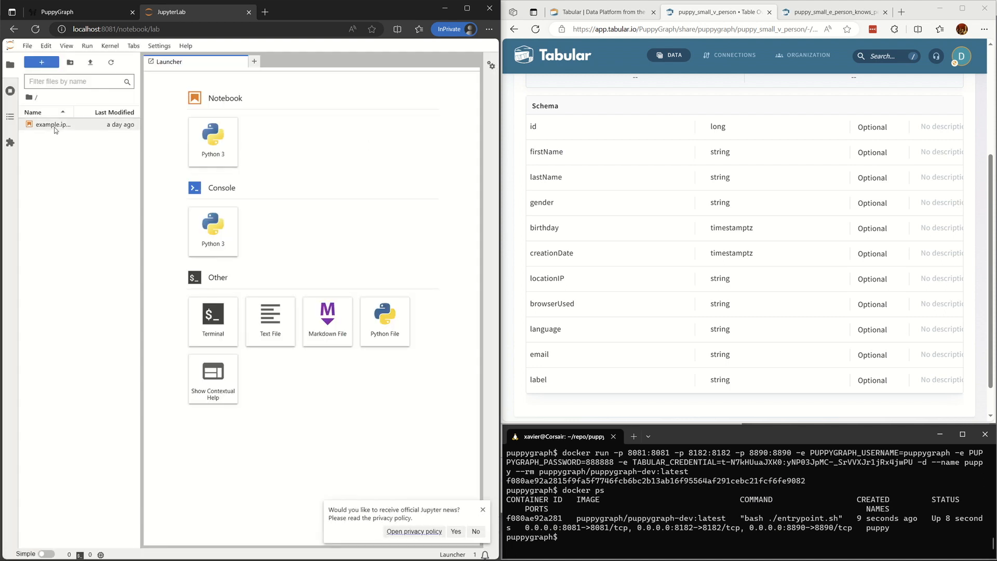
# Step: Open example.ipynb, run the vertex, edge and path cells, and view paths as a graph
pyautogui.doubleClick(52, 124)
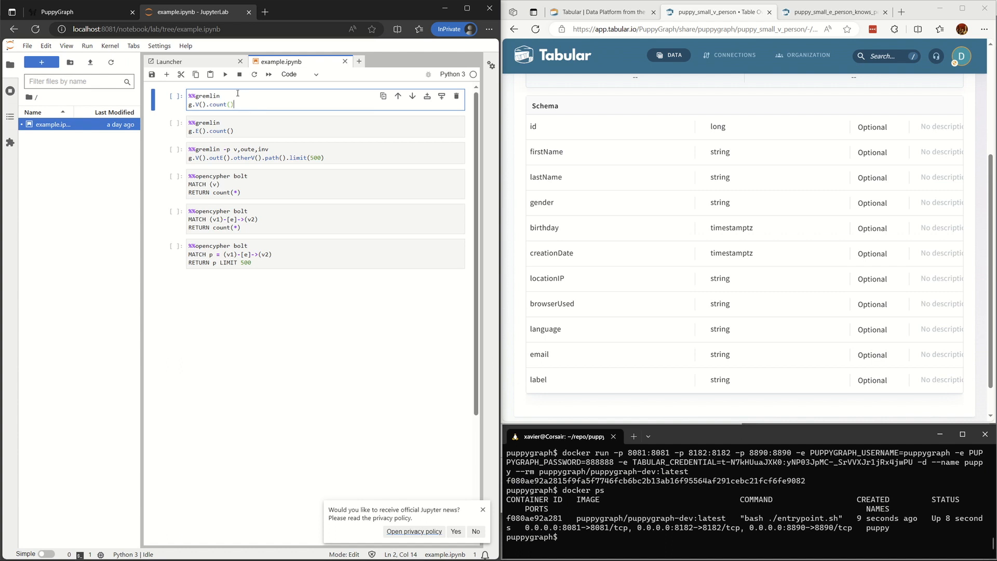
pyautogui.moveTo(225, 74)
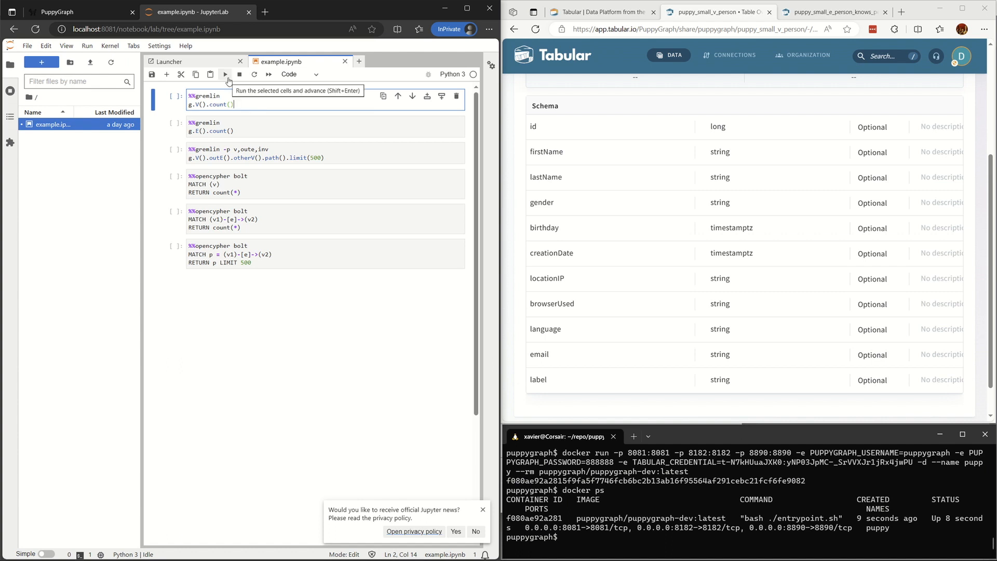
pyautogui.click(225, 75)
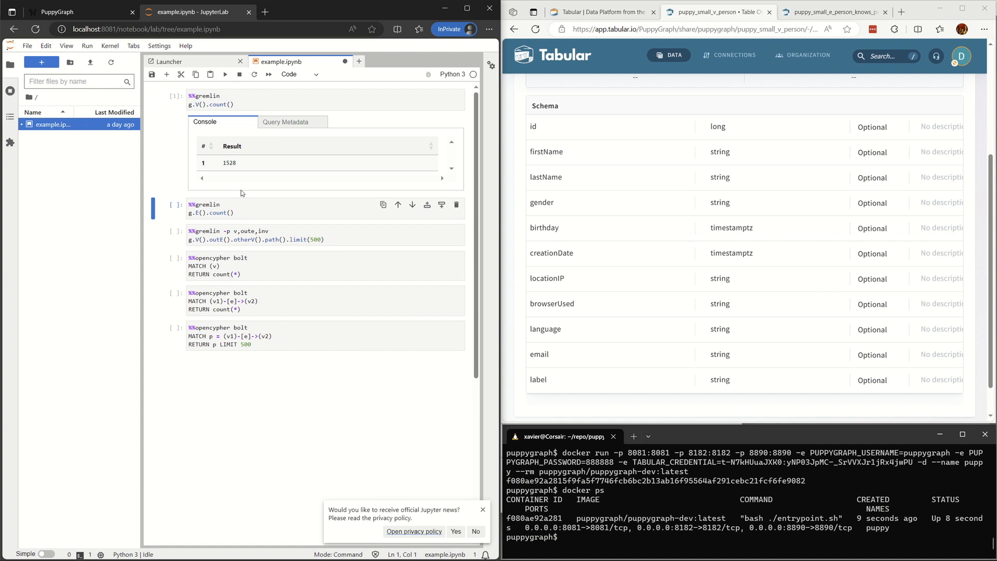
pyautogui.click(224, 74)
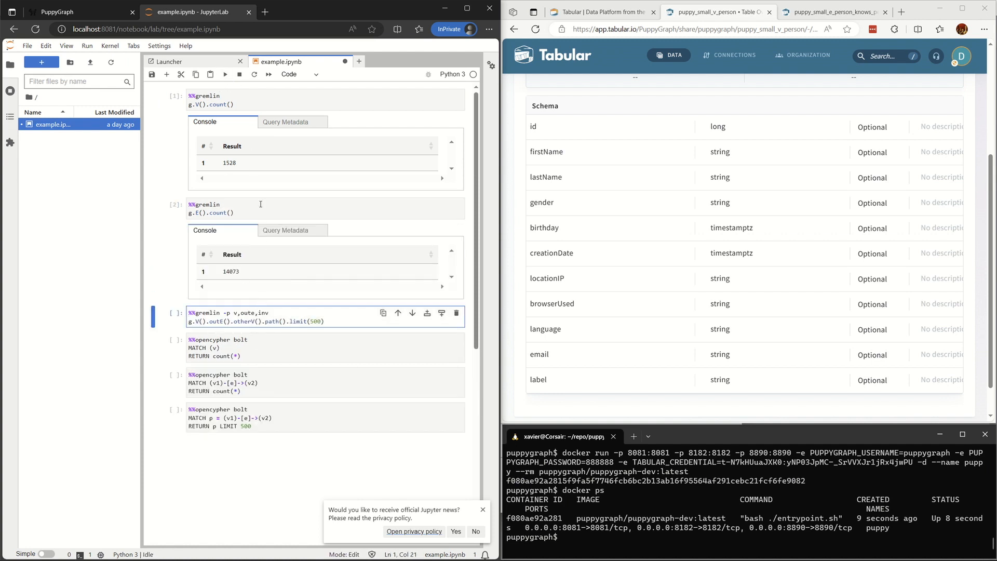
pyautogui.moveTo(225, 74)
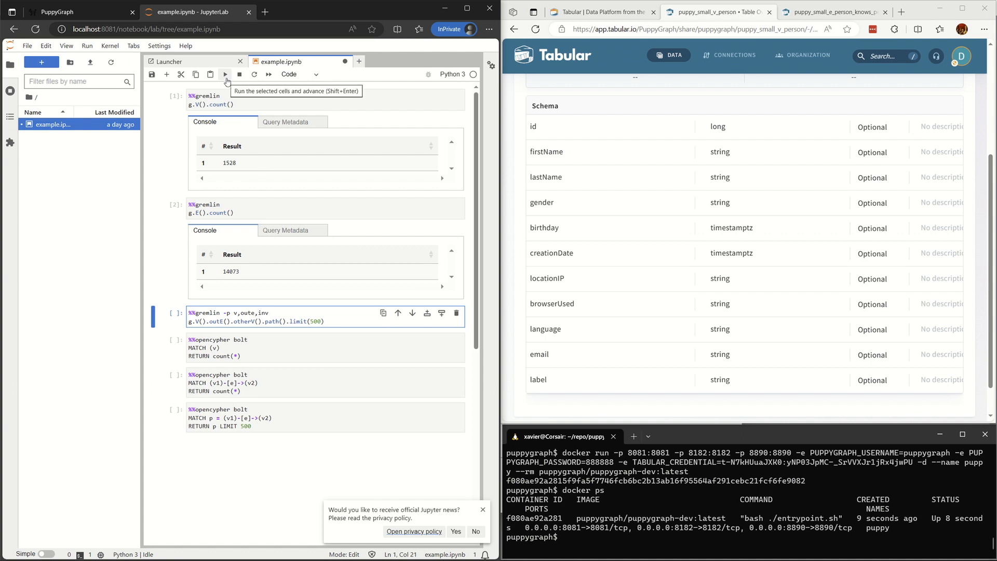
pyautogui.click(224, 74)
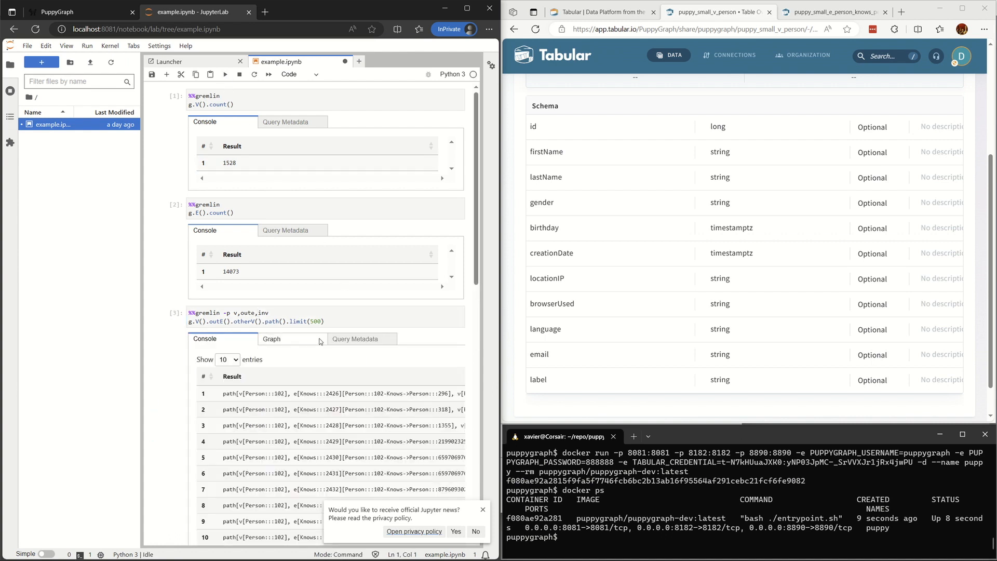
pyautogui.click(271, 337)
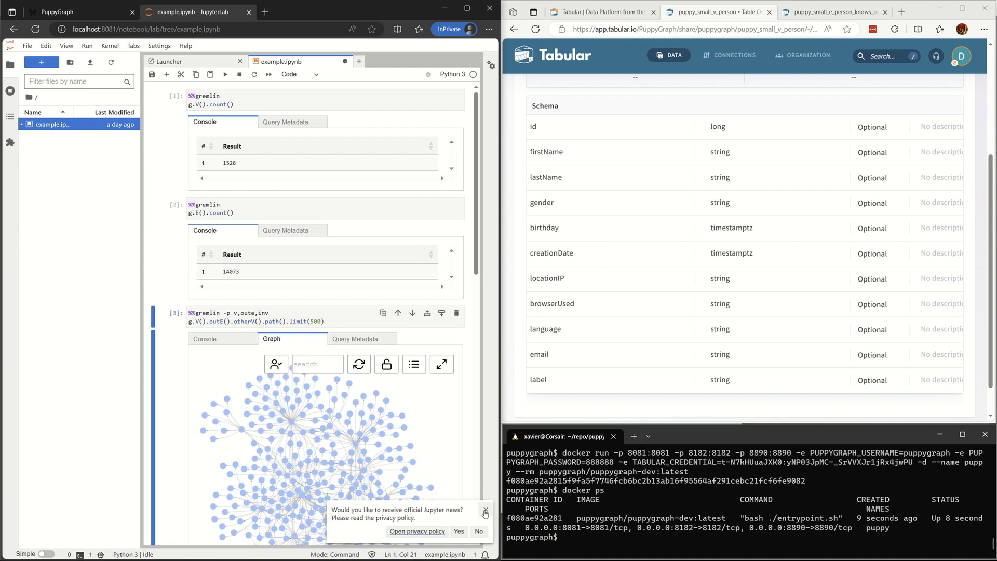
pyautogui.click(441, 364)
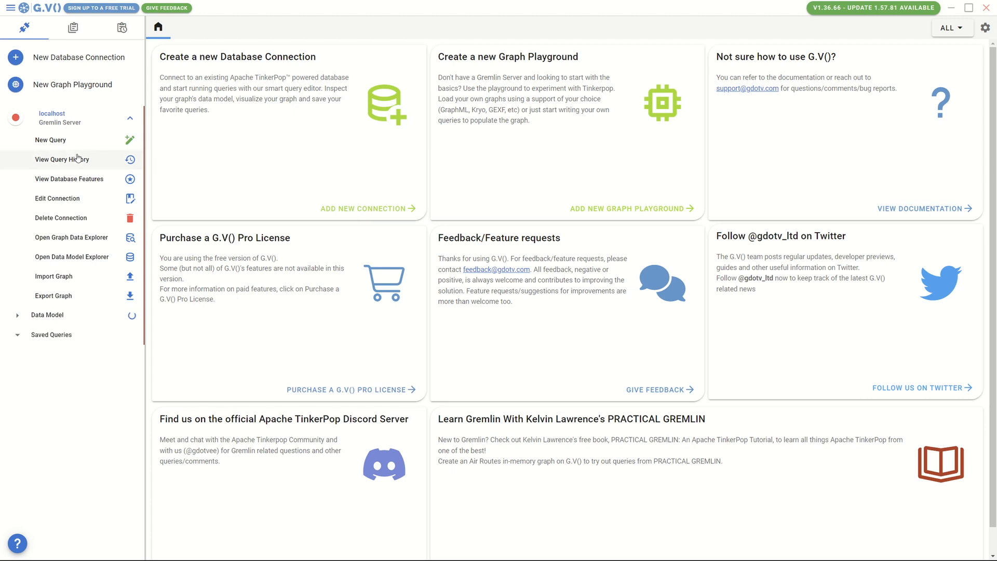
# Step: Run g.V().limit(25) on localhost, then type g.V().outE().limit(500) on a new line
pyautogui.click(50, 140)
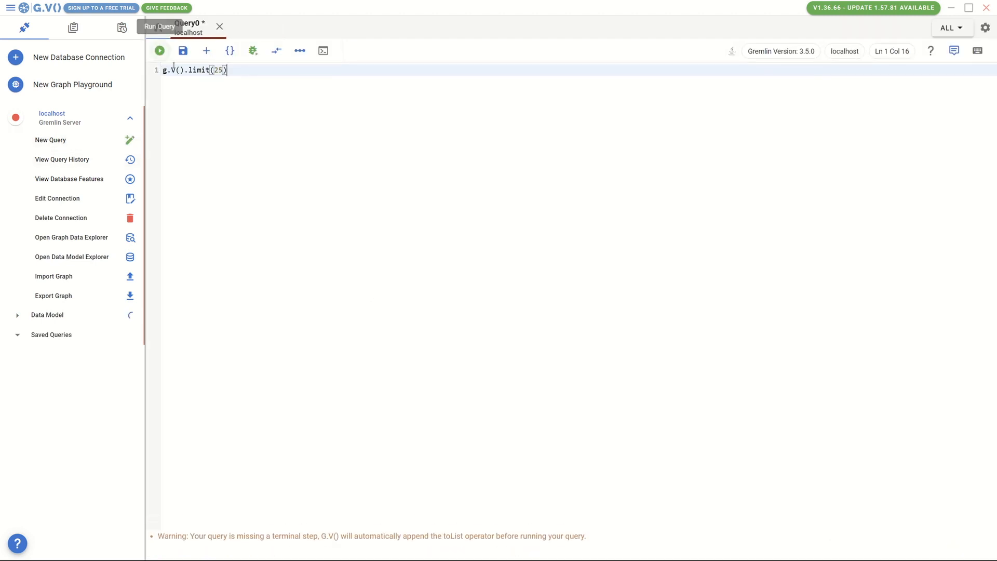
pyautogui.click(159, 50)
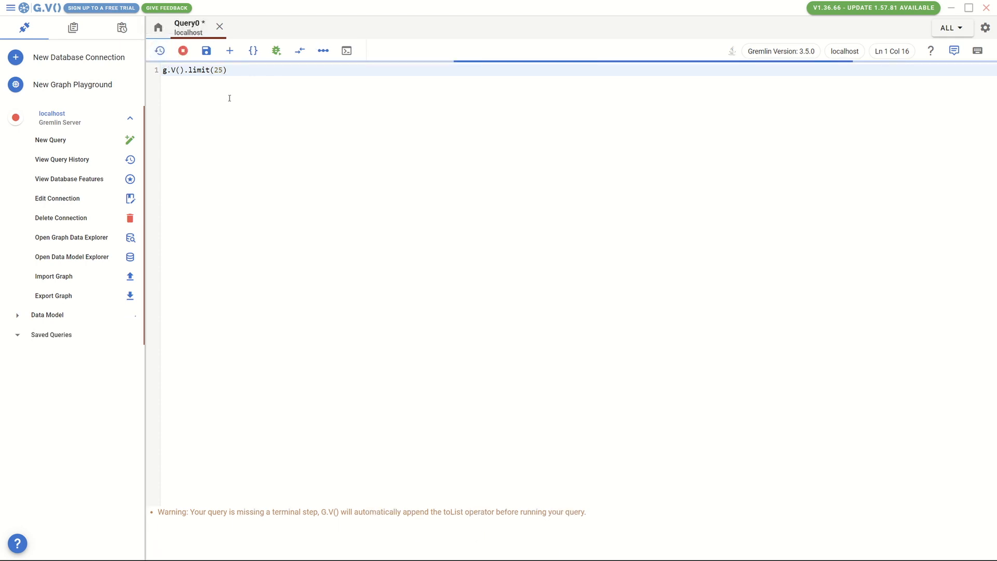
pyautogui.click(182, 50)
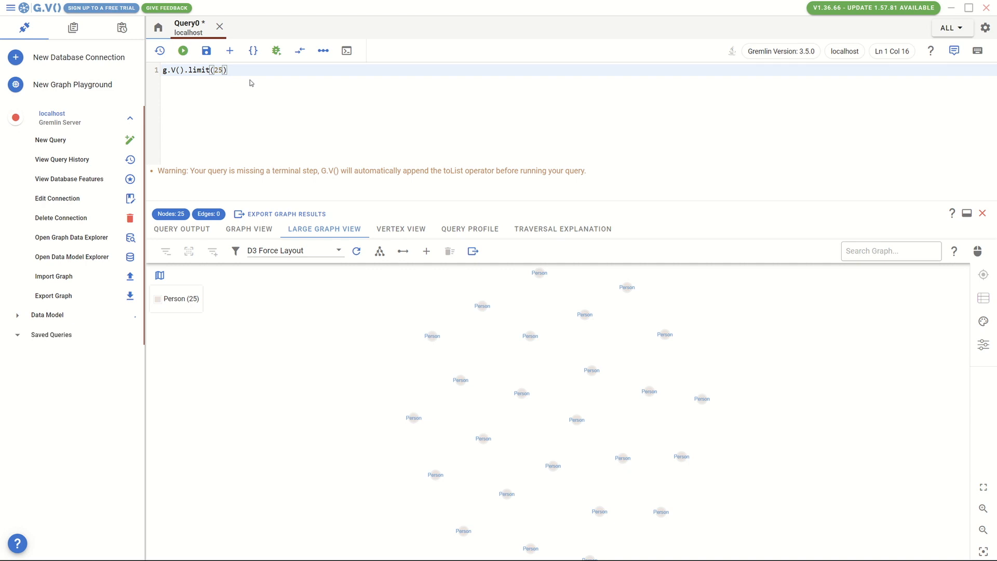
pyautogui.write('g.V().outE().limit(500)')
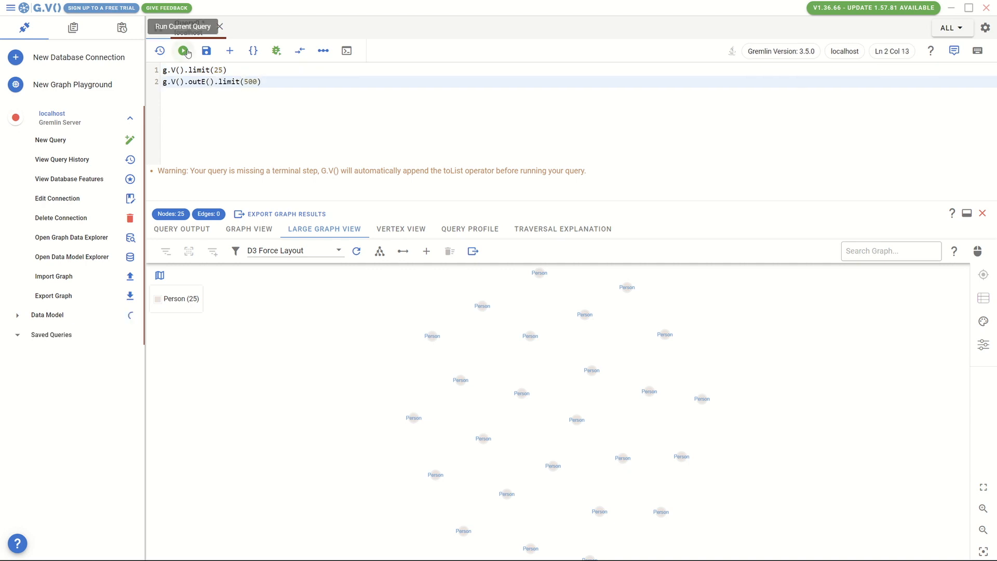
# Step: Run the outE().limit(500) query and inspect a Person vertex's properties panel
pyautogui.click(185, 50)
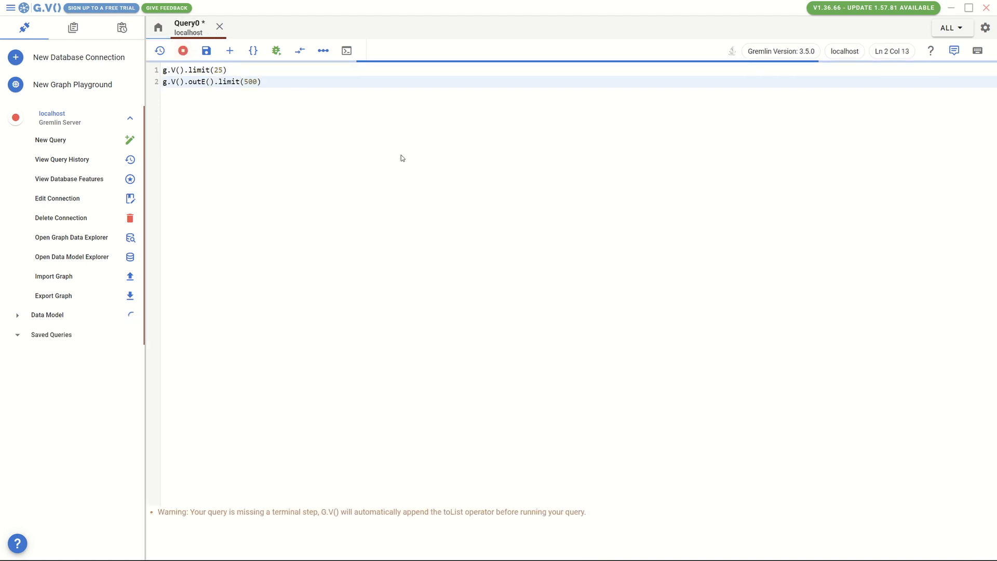
pyautogui.click(183, 50)
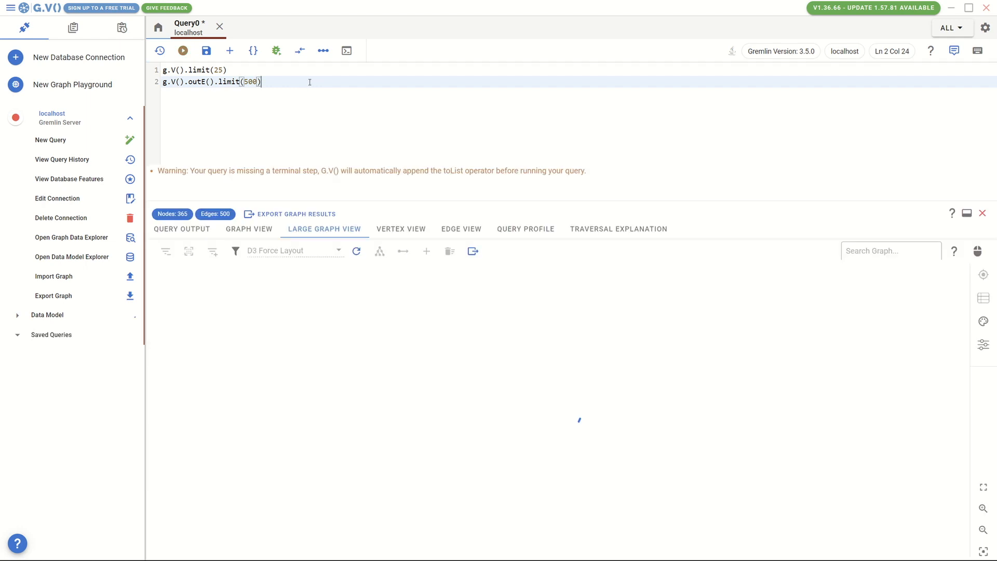
pyautogui.click(182, 50)
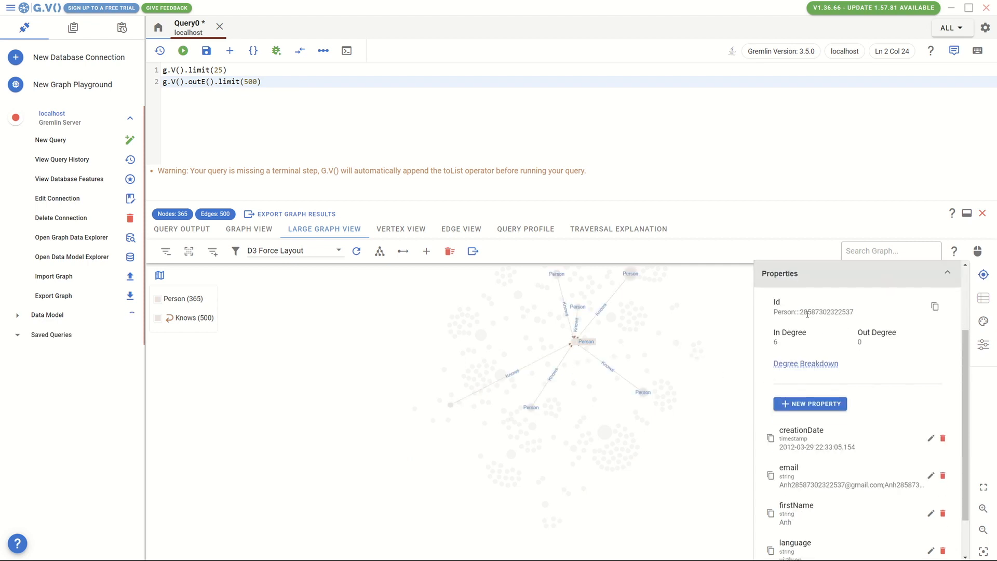
pyautogui.scroll(-3)
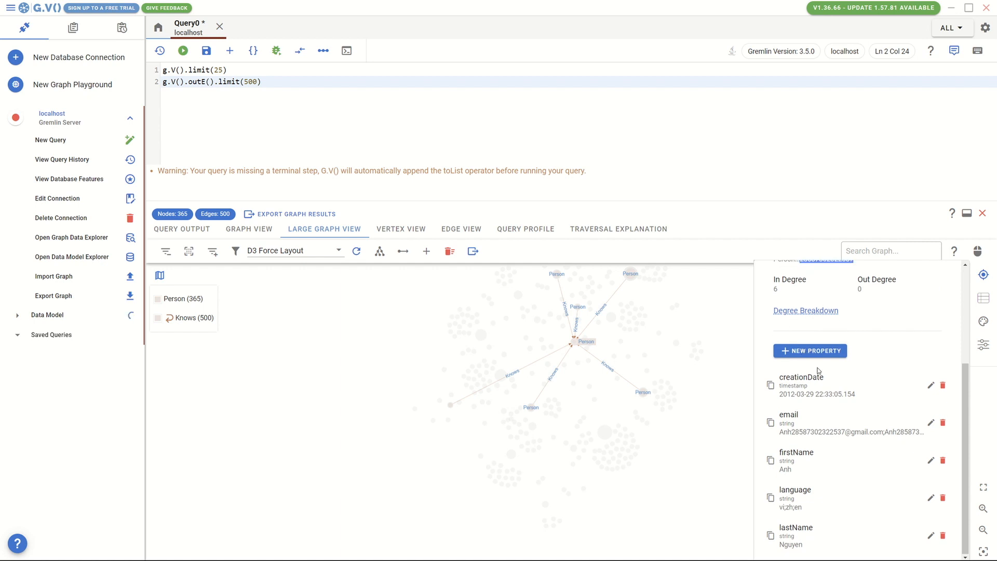
pyautogui.moveTo(769, 422)
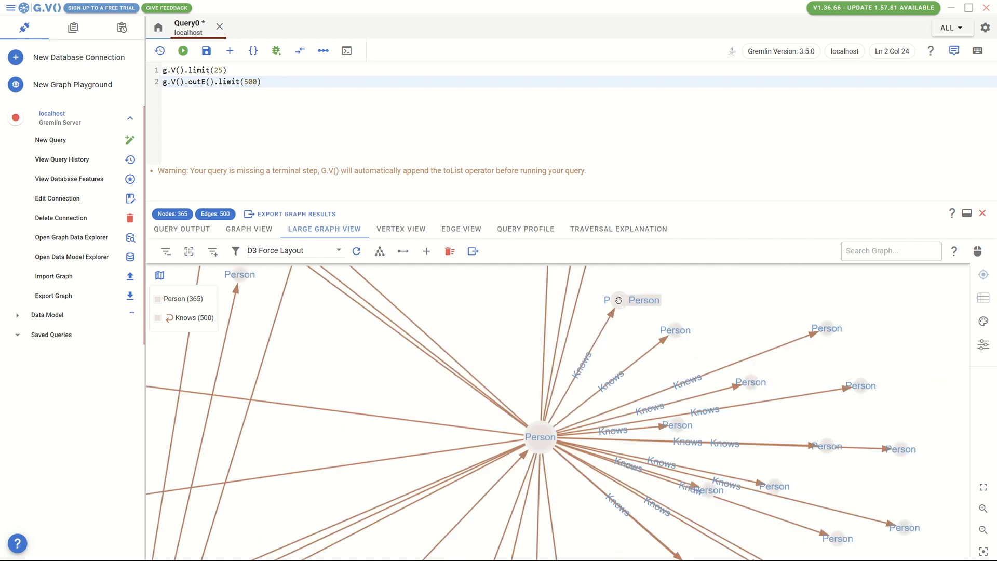
pyautogui.click(633, 299)
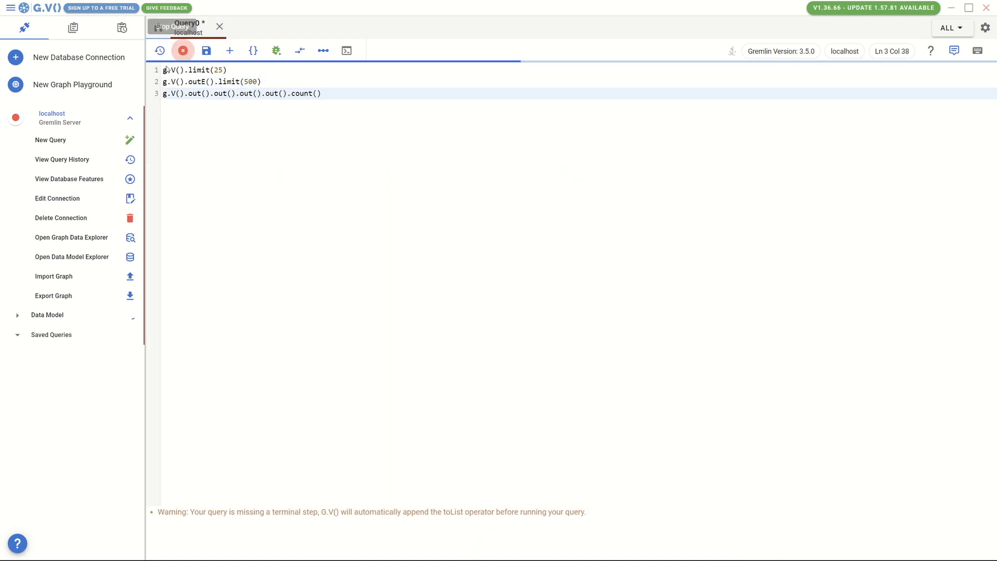
# Step: Run g.V().out().out().out().out().count(), returning 20425889 in the Query Output
pyautogui.click(182, 51)
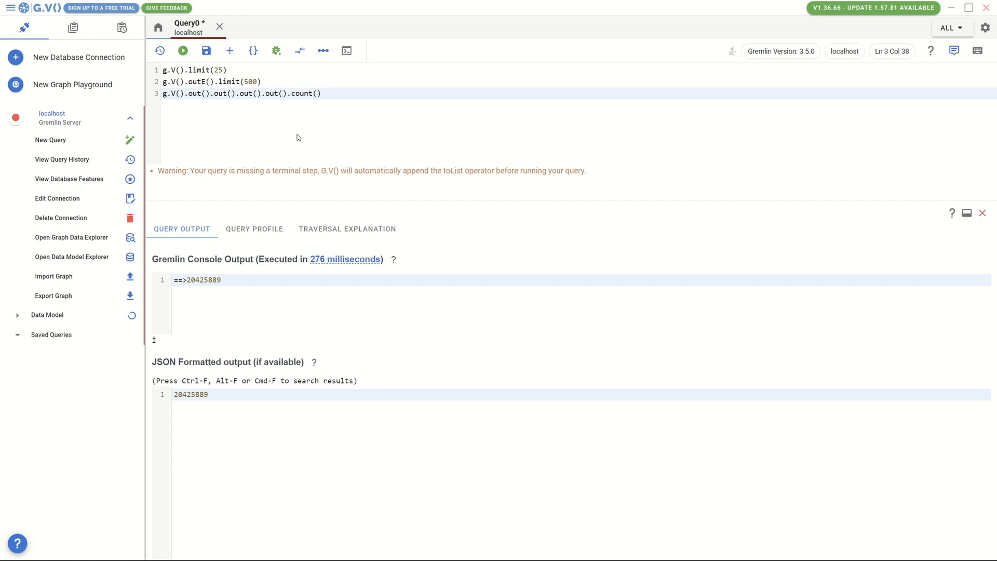